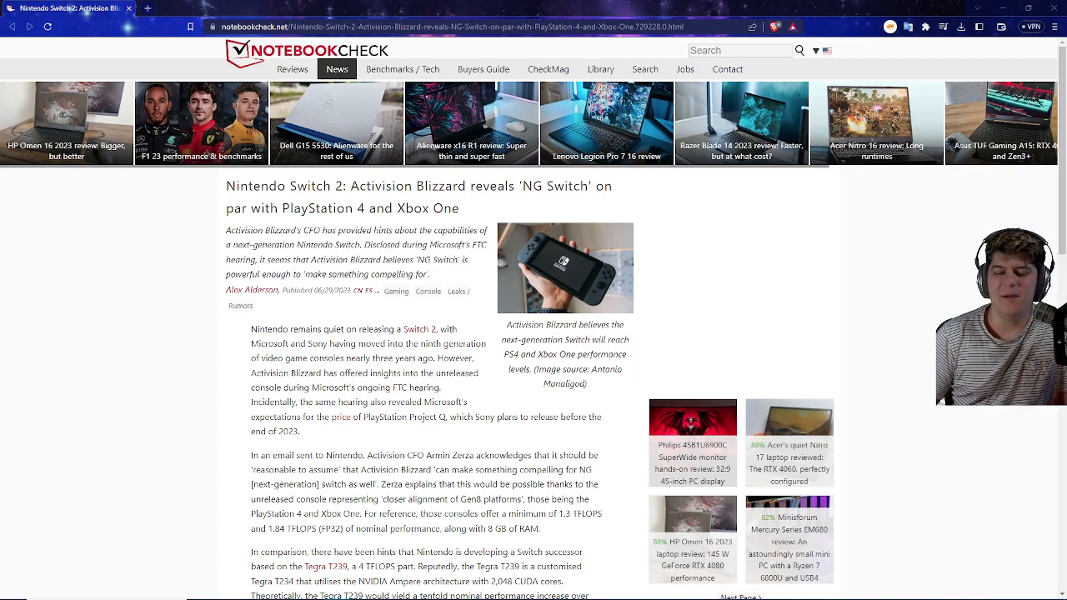
scroll(down, 3)
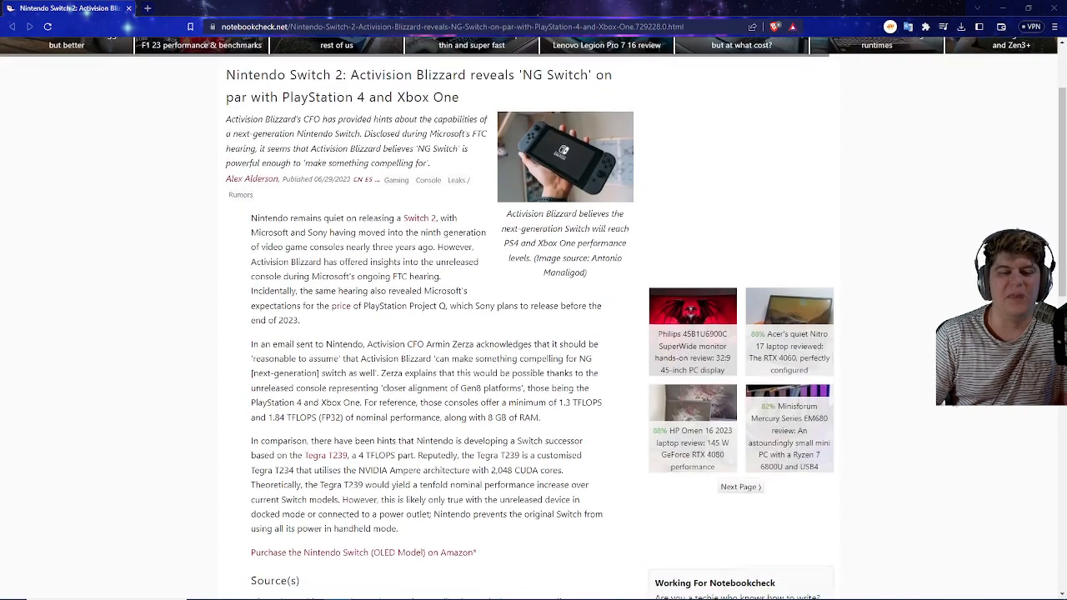
scroll(down, 3)
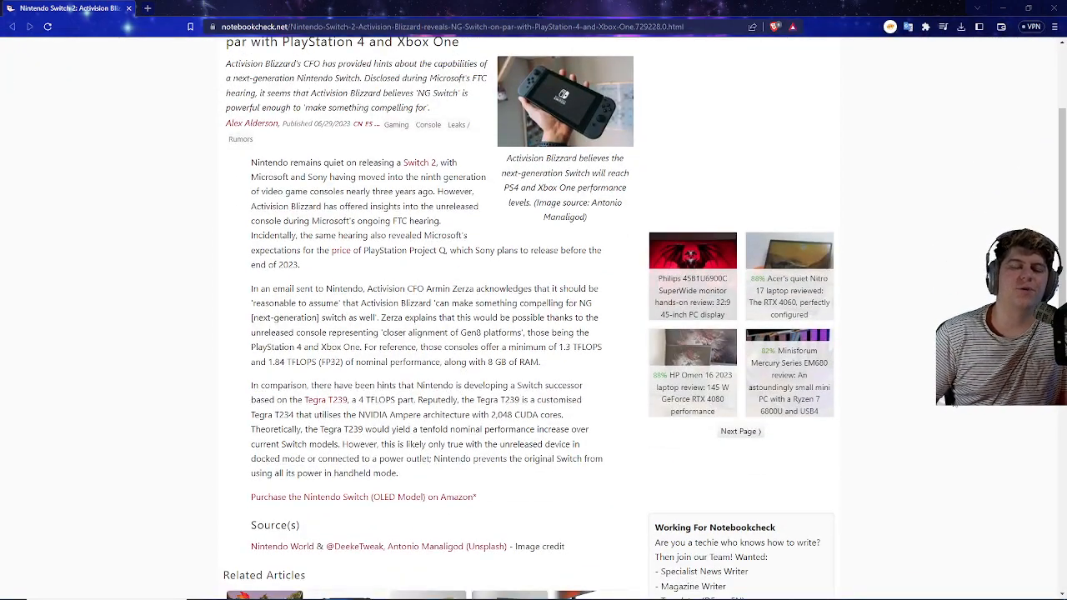